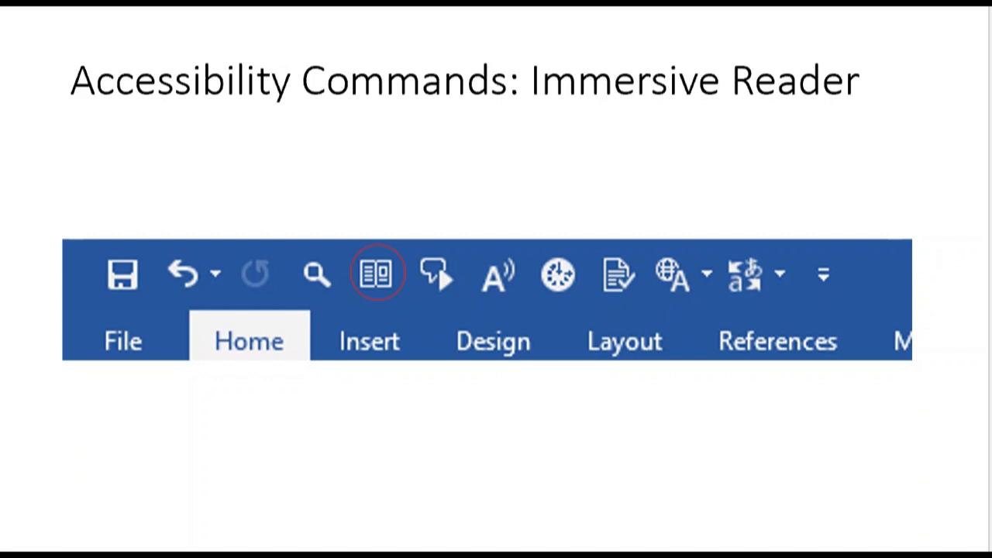
# Step: Advance past the Immersive Reader slide through Read Aloud to the Dictate slide
pyautogui.click(378, 273)
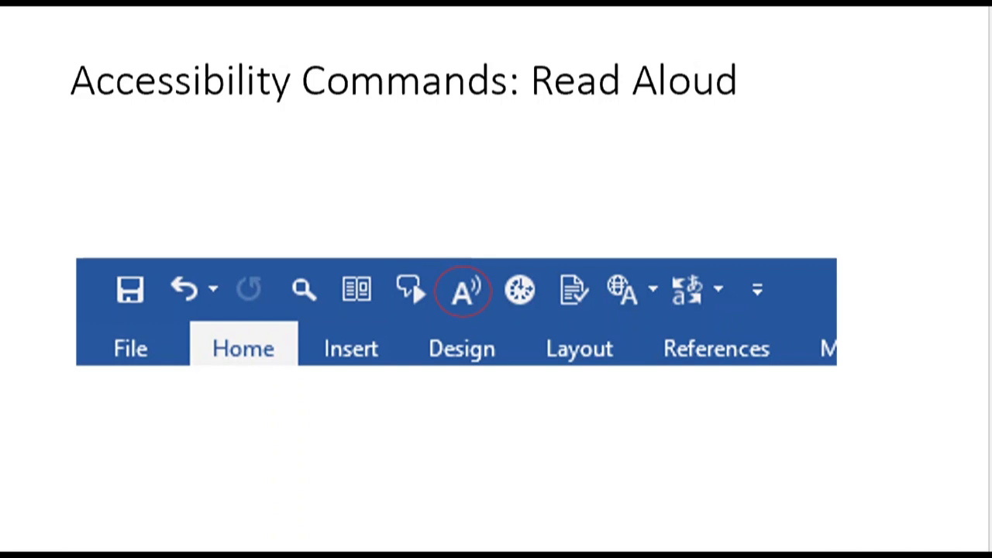
pyautogui.click(547, 281)
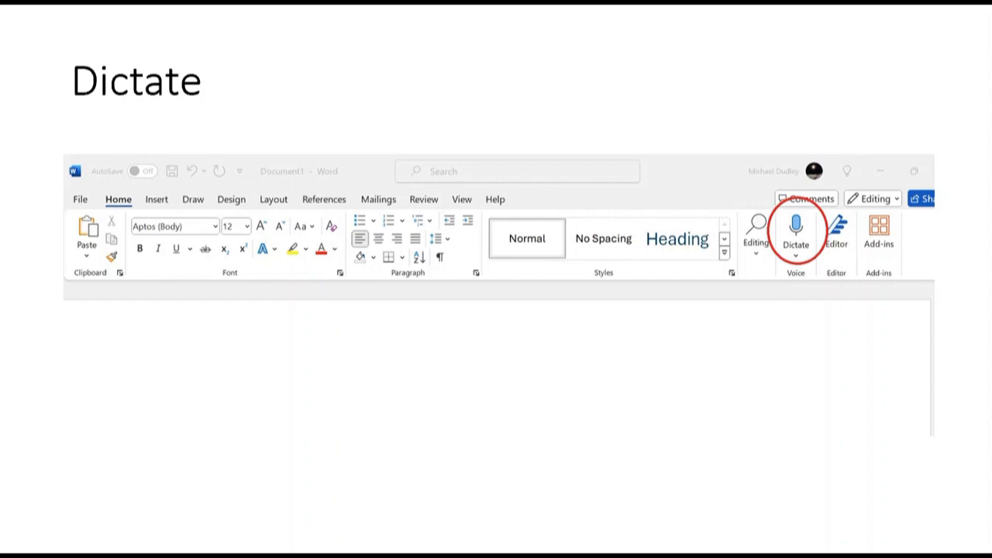
# Step: Advance from the Dictate slide to the Text Spacing slide showing Immersive Reader
pyautogui.click(795, 233)
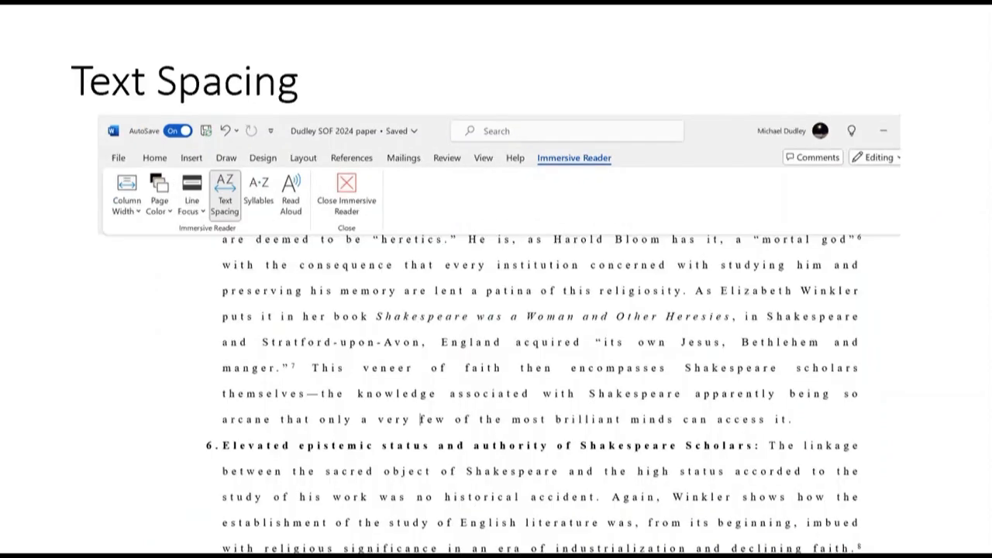
# Step: Advance to the Edge slide on Read Aloud and the FontSize Changer extension
pyautogui.click(258, 194)
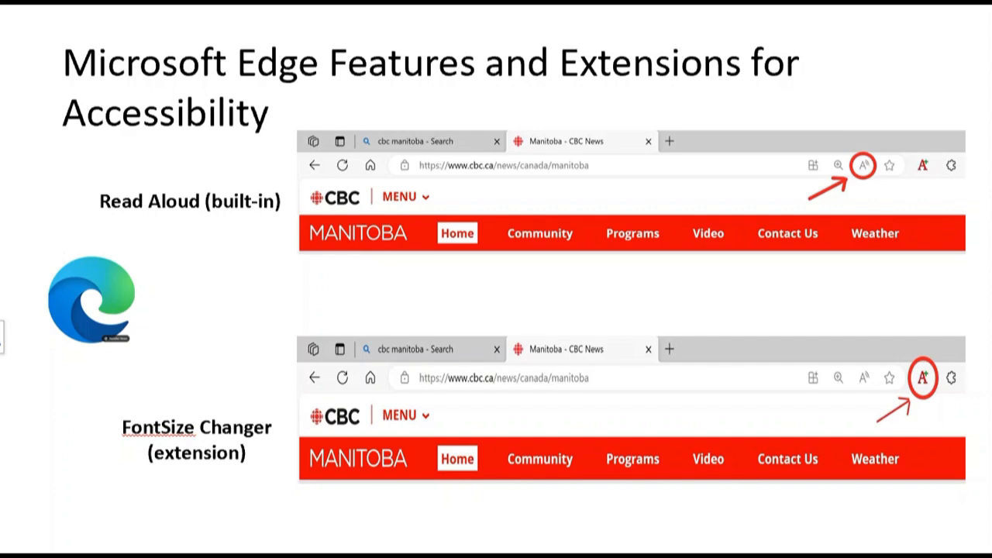
# Step: Advance to the 'Text-to-voice: Read Aloud in Microsoft Edge' slide with its shortcut
pyautogui.press('right')
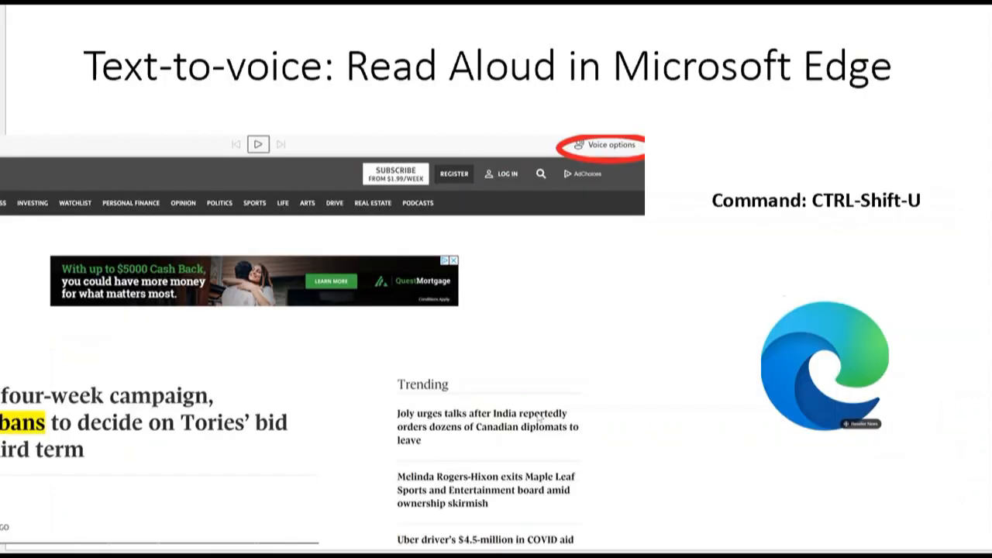